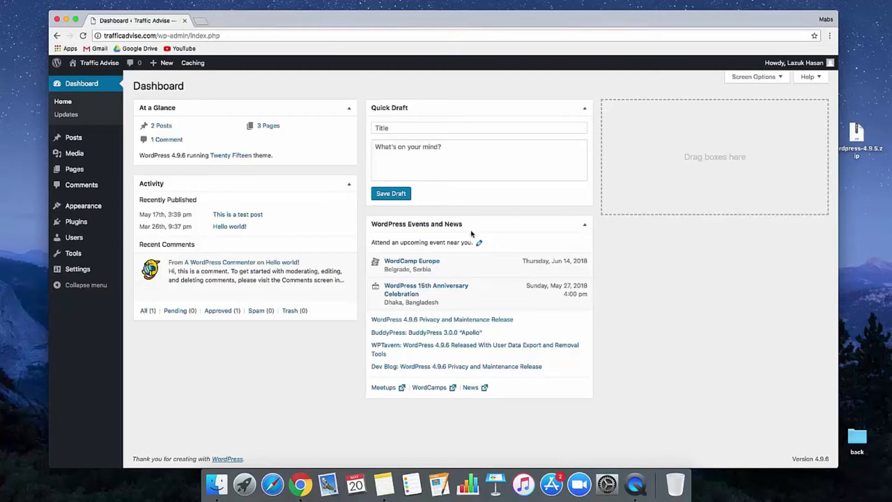
mouse_move(152, 255)
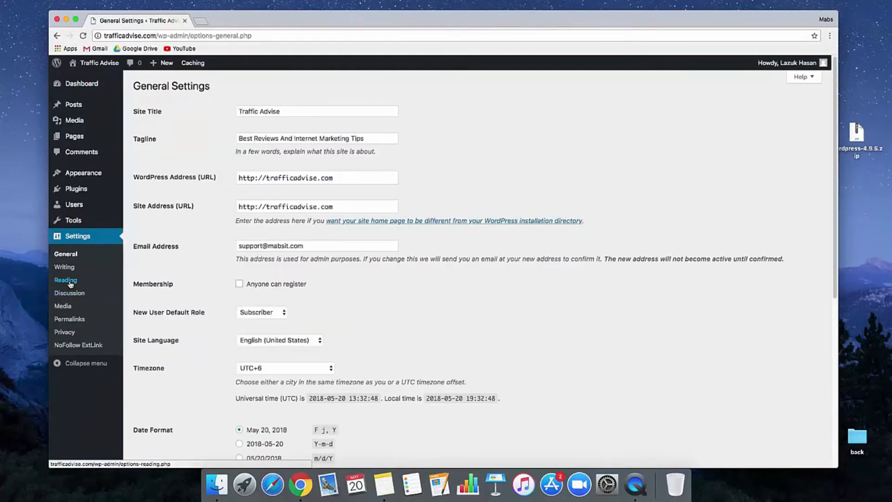
Save Reading Settings with 'Discourage search engines from indexing this site' checked for Traffic Advise
left_click(66, 280)
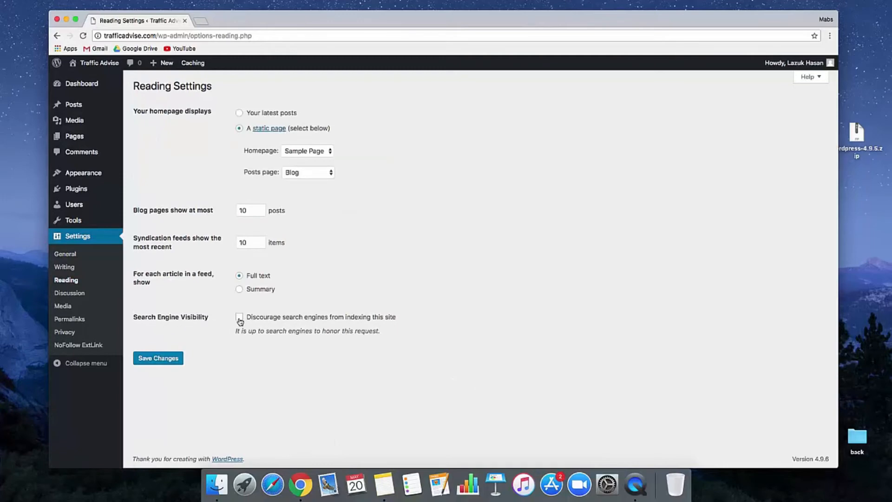
left_click(239, 317)
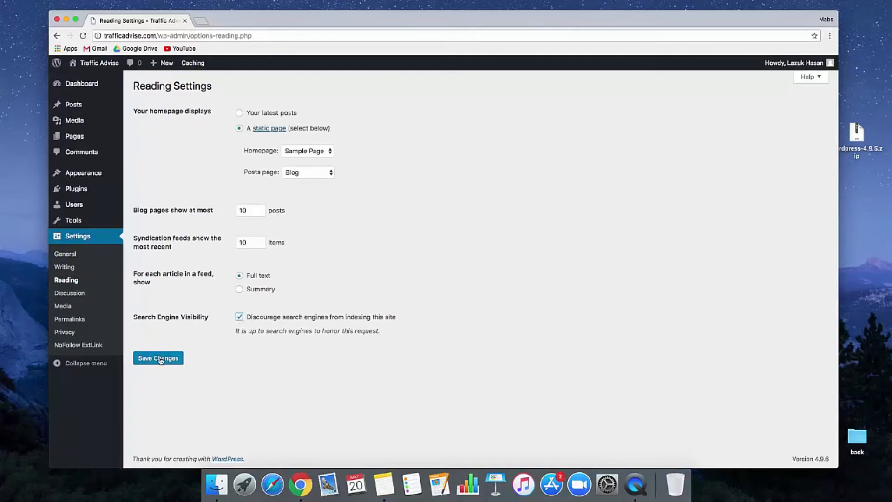
left_click(158, 358)
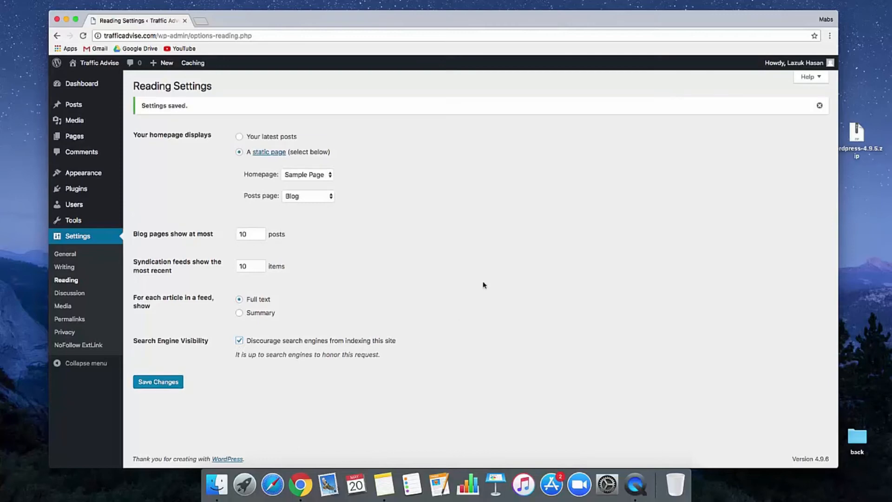